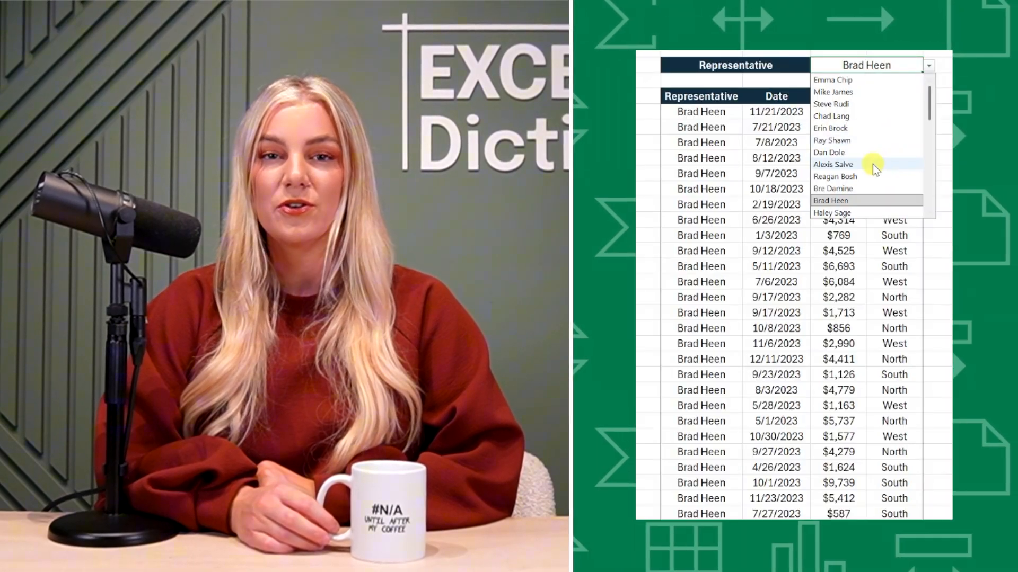
# Preview the finished result by choosing another representative in the filtered table.
pyautogui.click(834, 163)
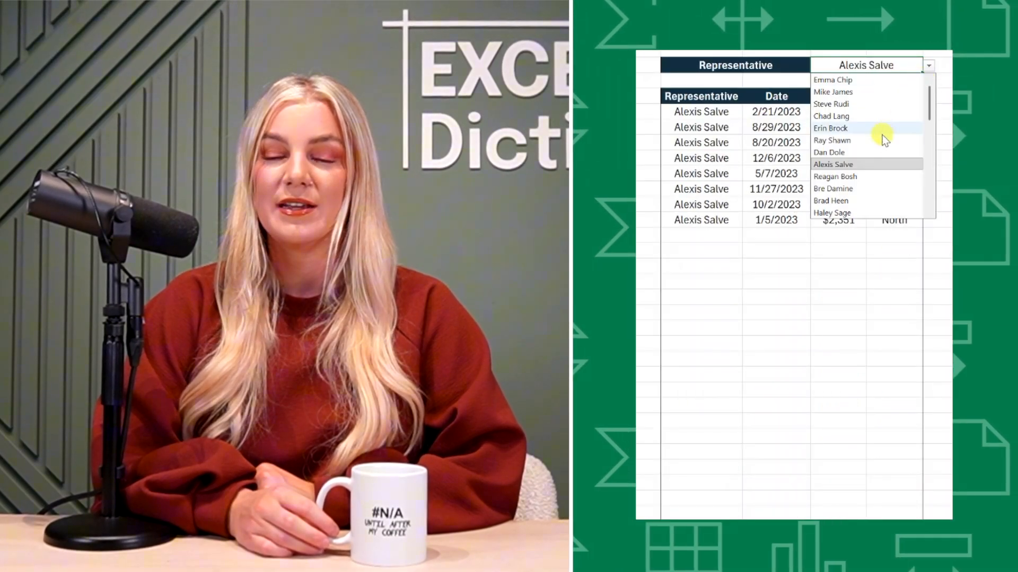
pyautogui.click(831, 140)
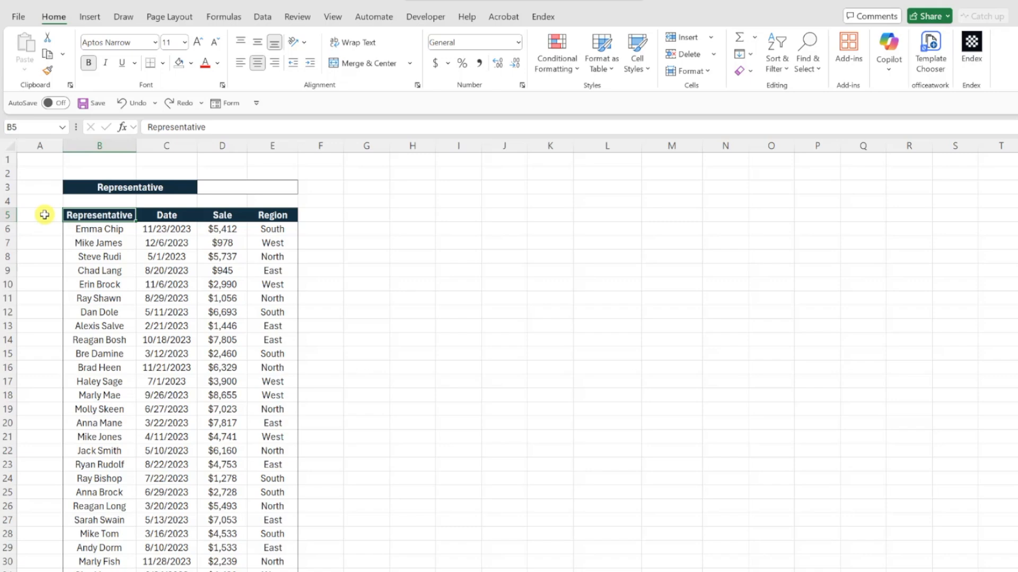
# Copy the sales table from B5 with headers and paste it at L5 into columns L:O.
pyautogui.click(630, 89)
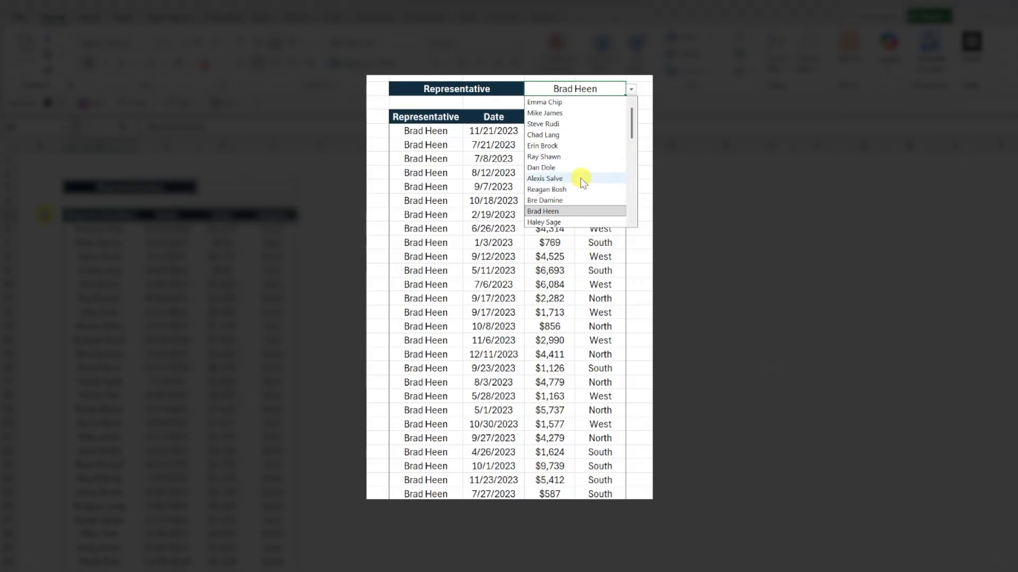
pyautogui.click(545, 178)
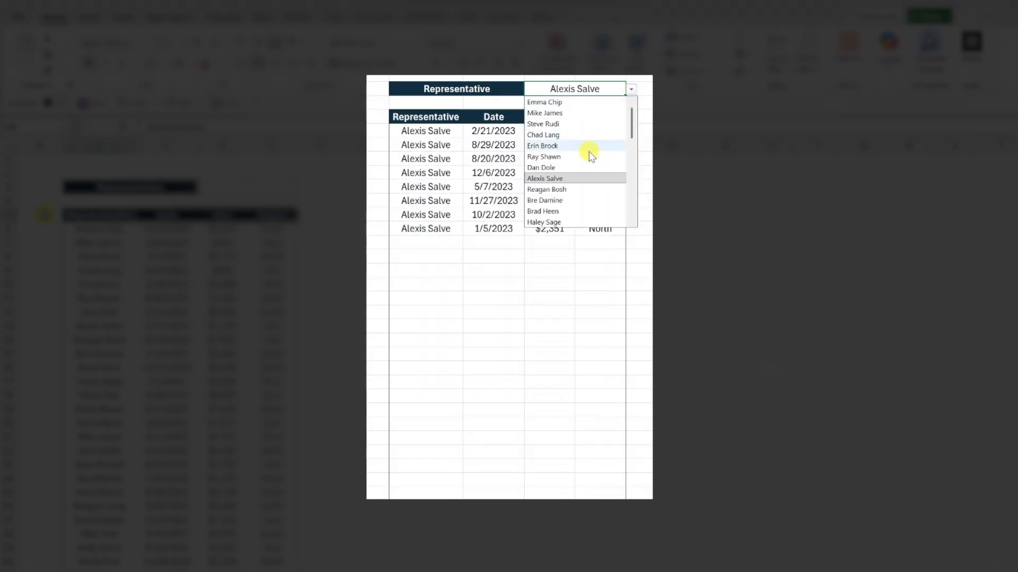
pyautogui.click(543, 157)
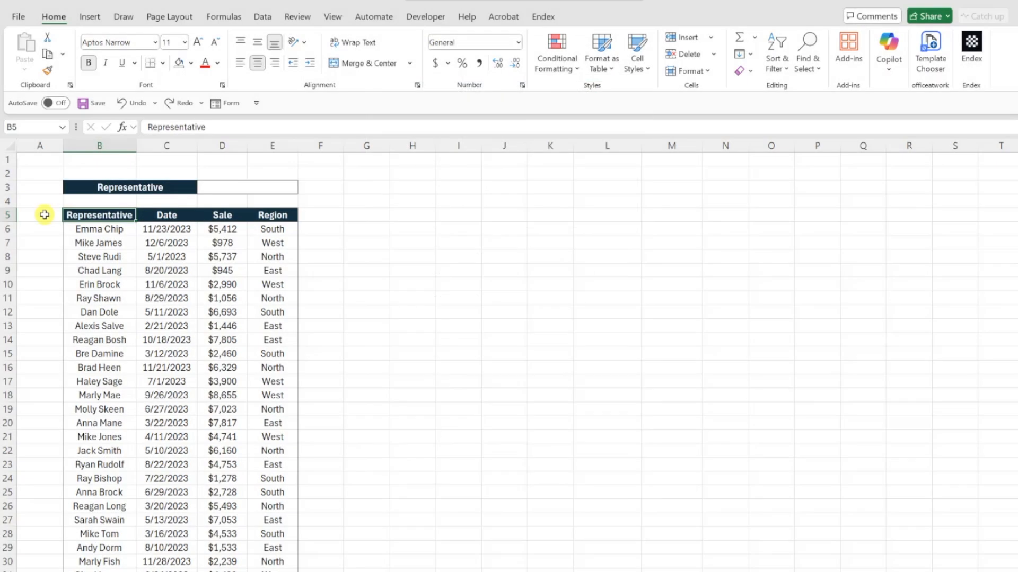
pyautogui.scroll(-3)
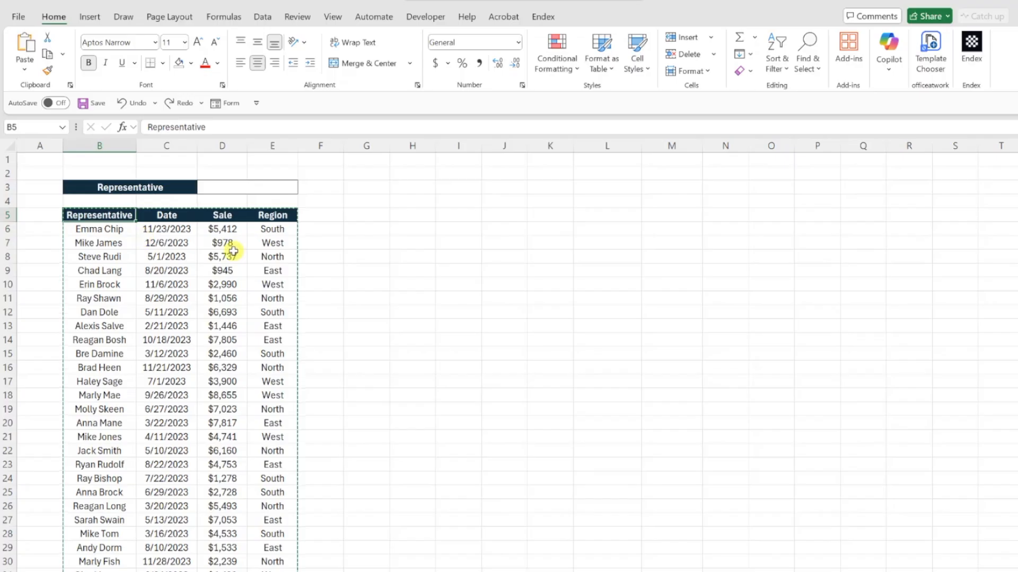
pyautogui.click(605, 215)
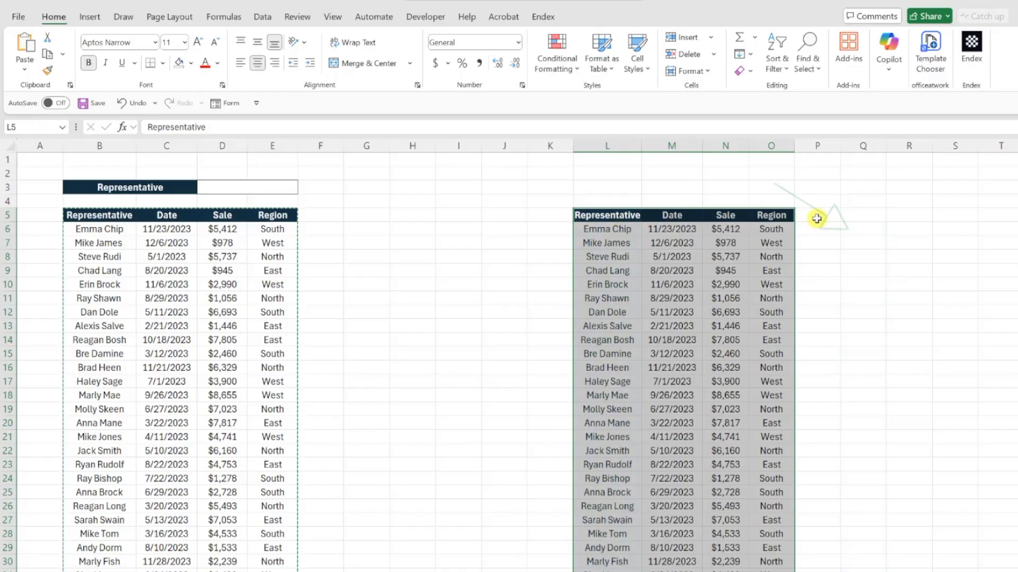
# Enter =UNIQUE(L6:L1363) in Q6 to list each representative once.
pyautogui.write('=un')
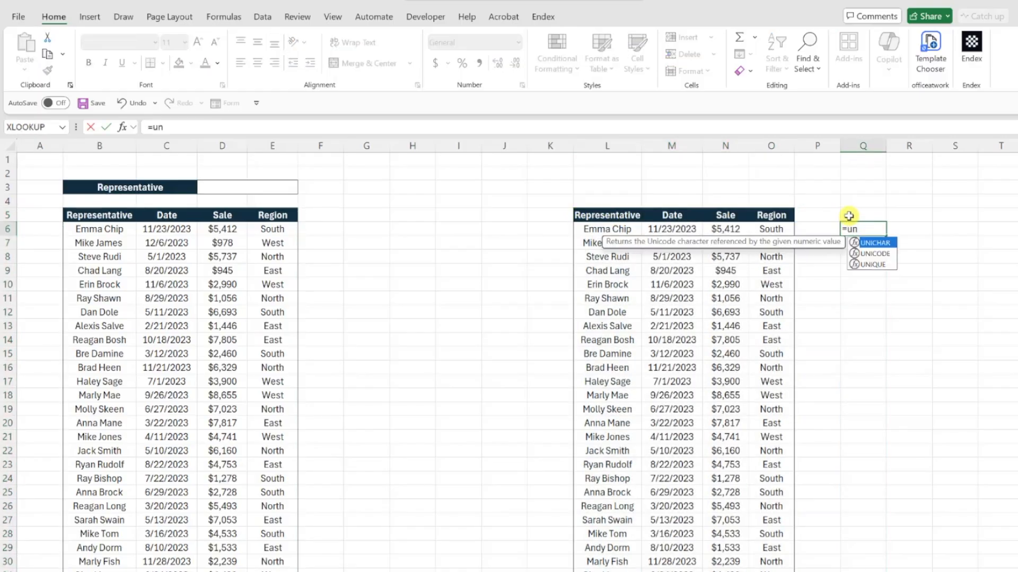
pyautogui.click(606, 229)
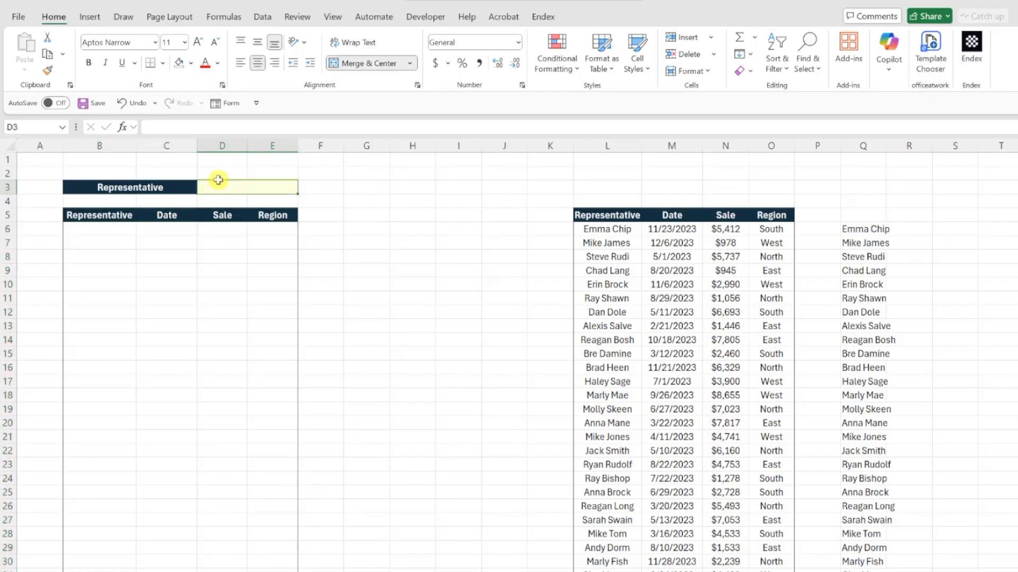
pyautogui.click(261, 16)
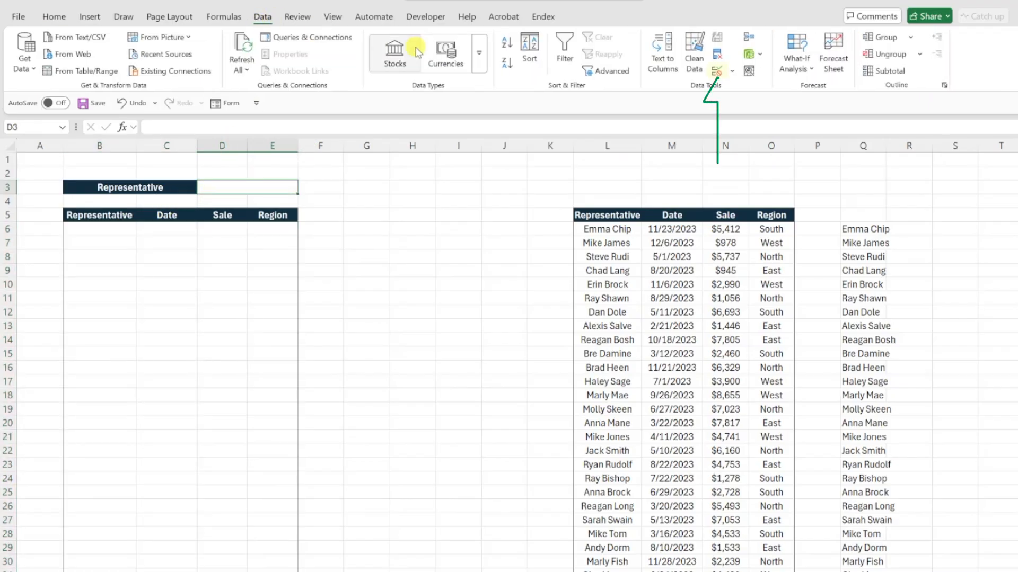
pyautogui.click(716, 70)
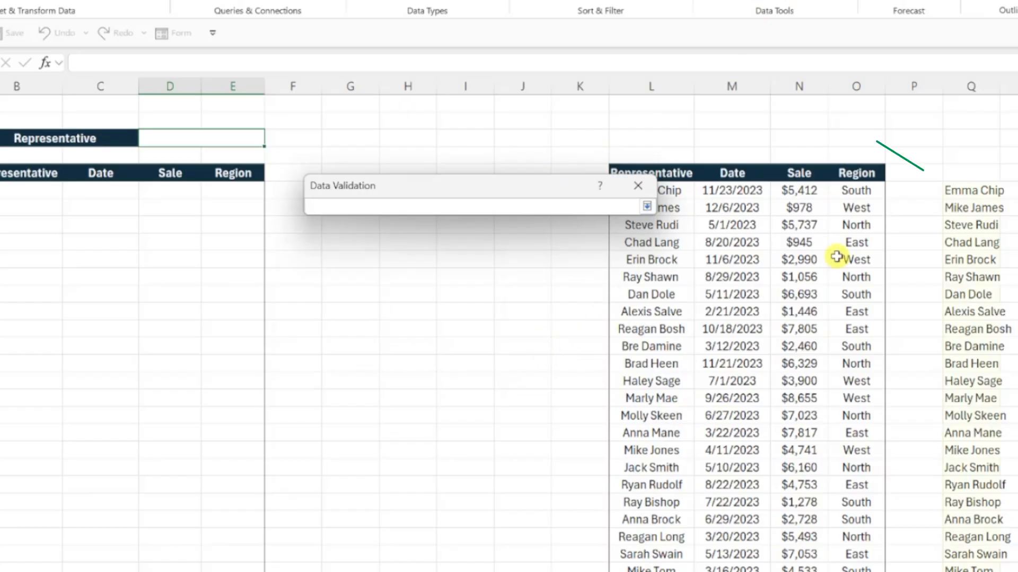
pyautogui.write('=$Q$6:$Q$47')
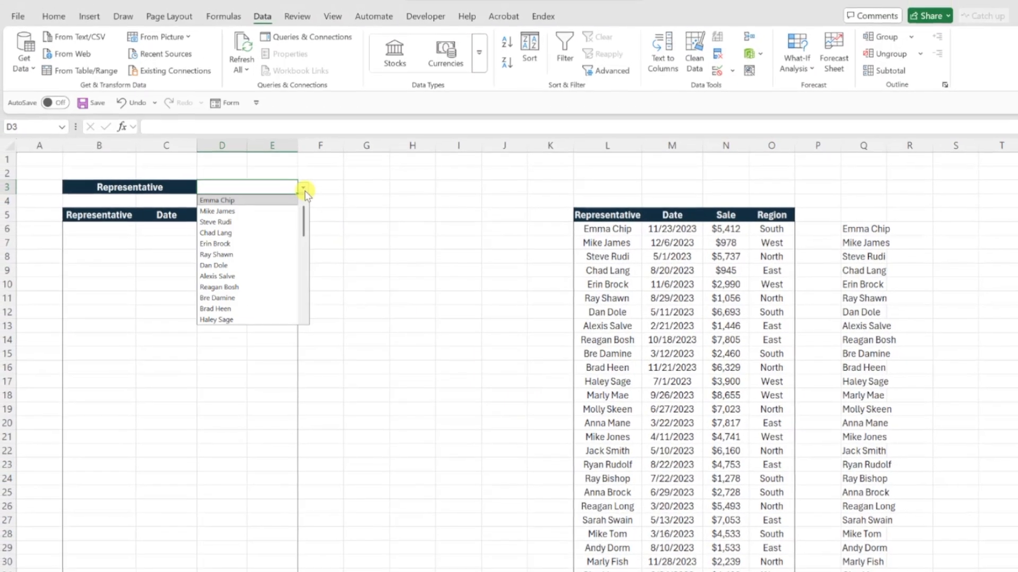
pyautogui.click(213, 265)
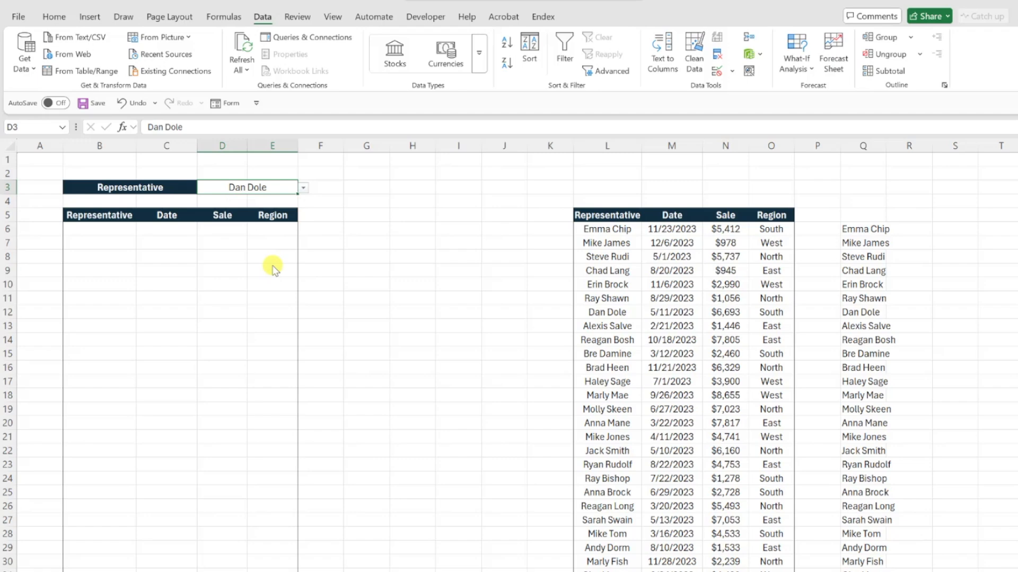
pyautogui.click(303, 187)
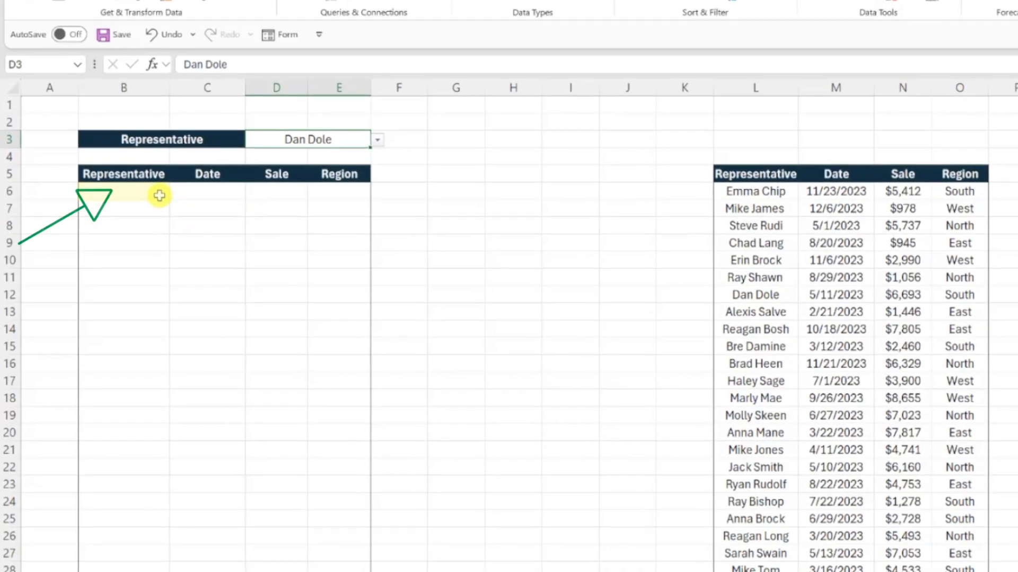
pyautogui.write('=FILTER(')
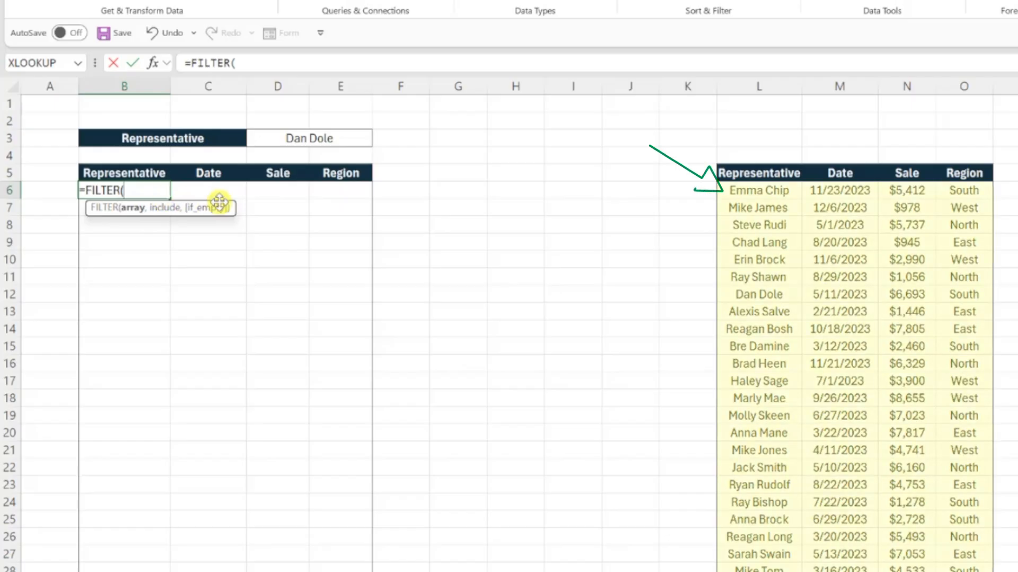
pyautogui.click(758, 189)
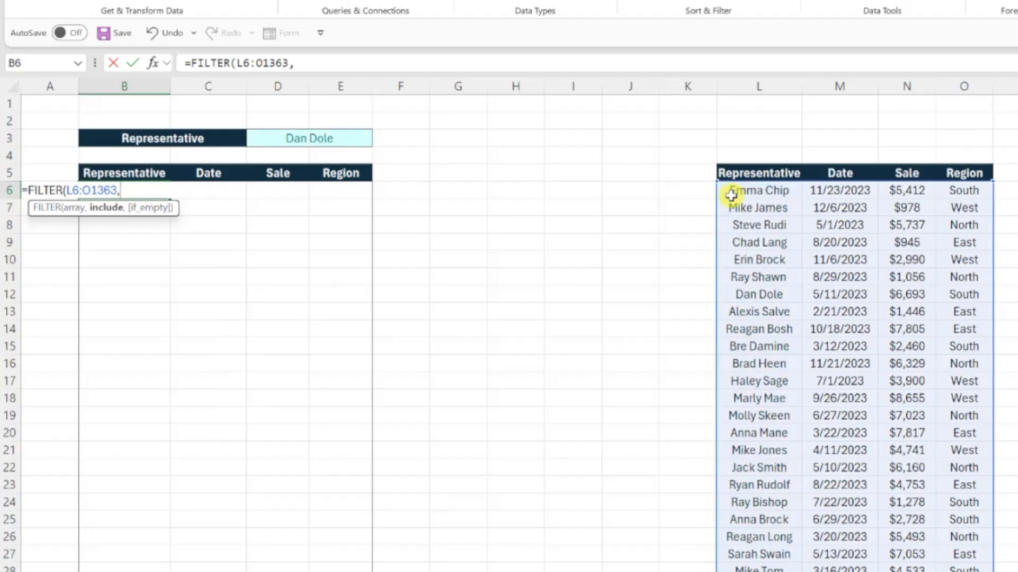
pyautogui.click(758, 190)
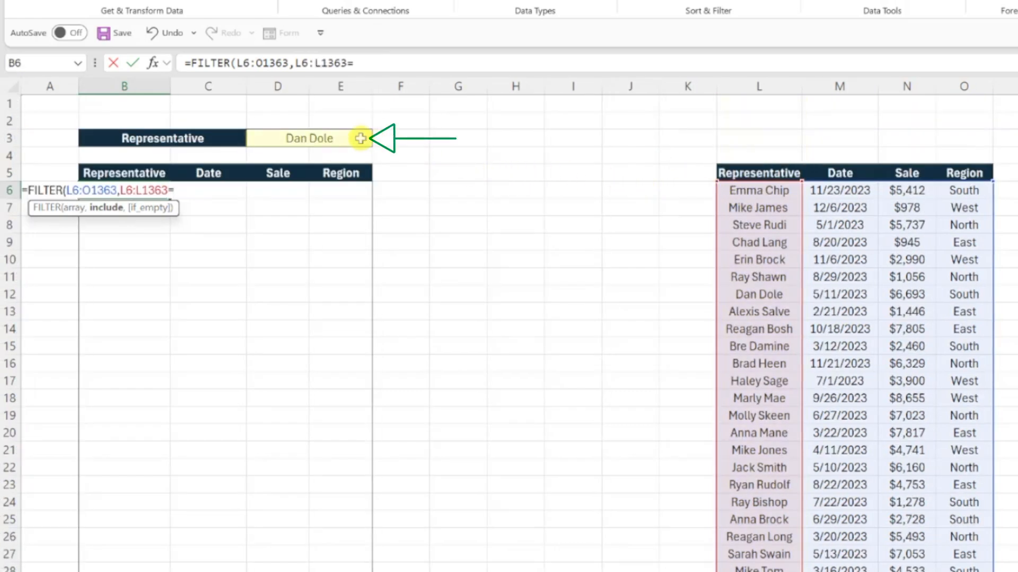
pyautogui.click(308, 138)
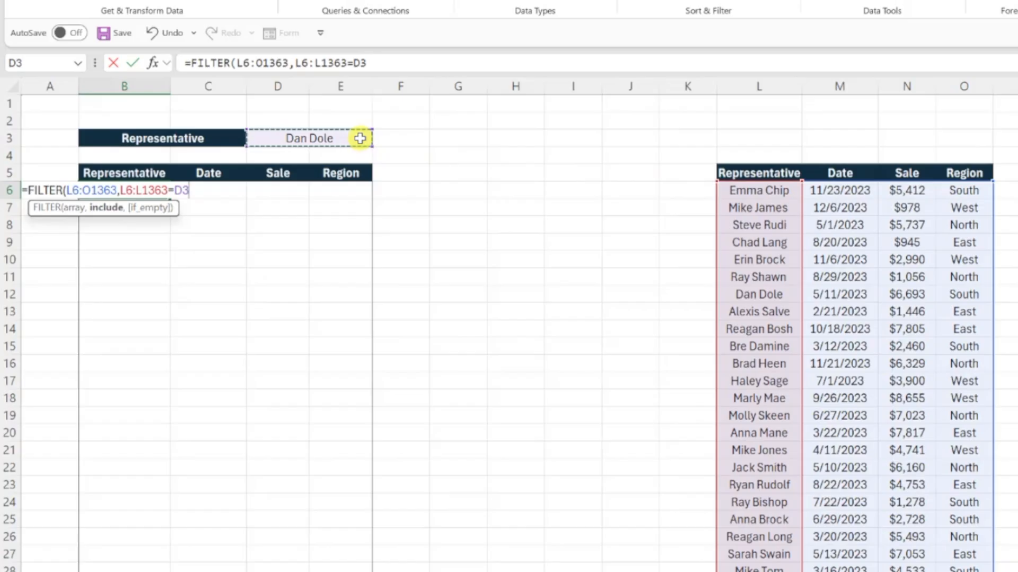
pyautogui.press('Enter')
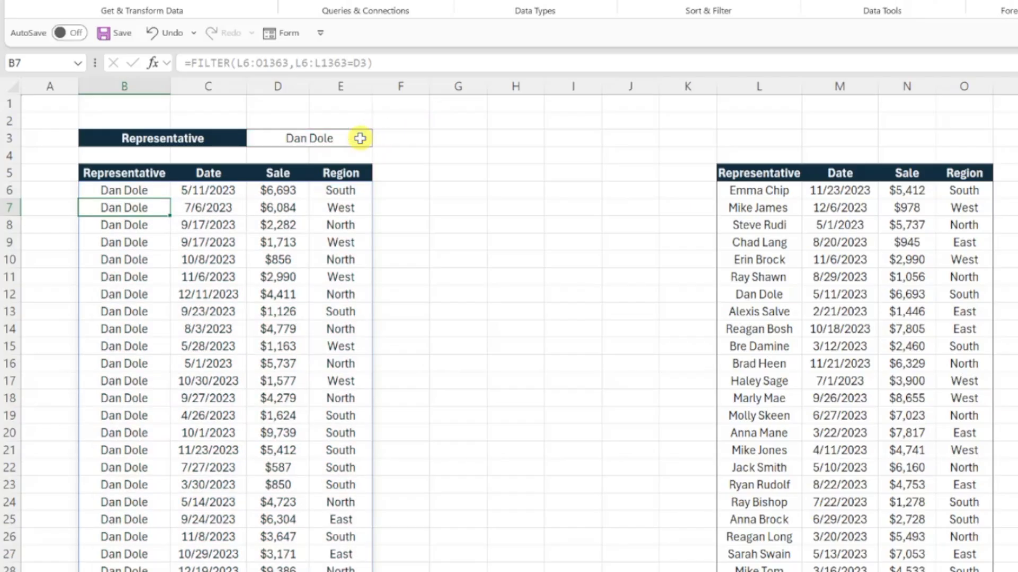
pyautogui.click(309, 138)
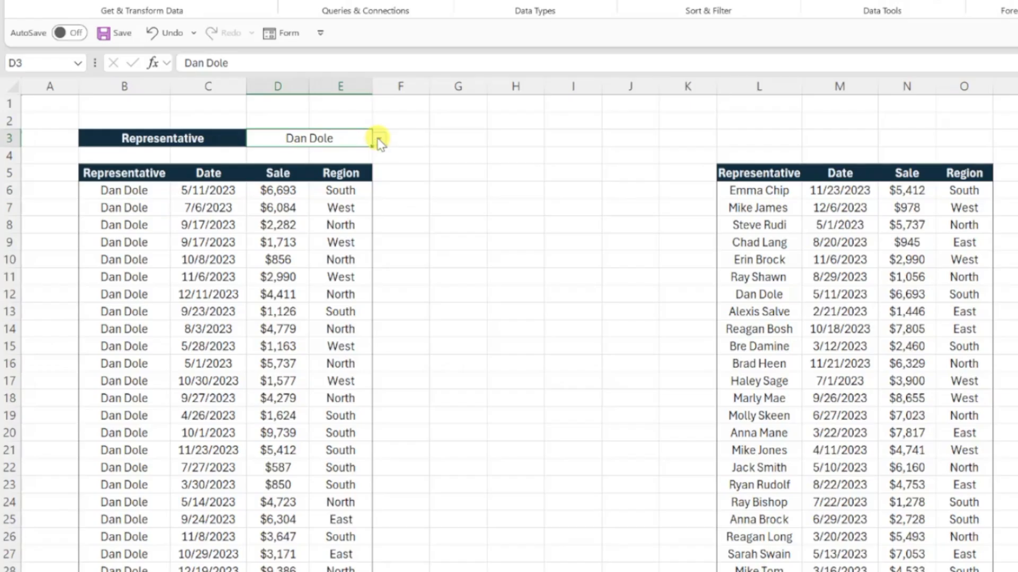
pyautogui.click(378, 137)
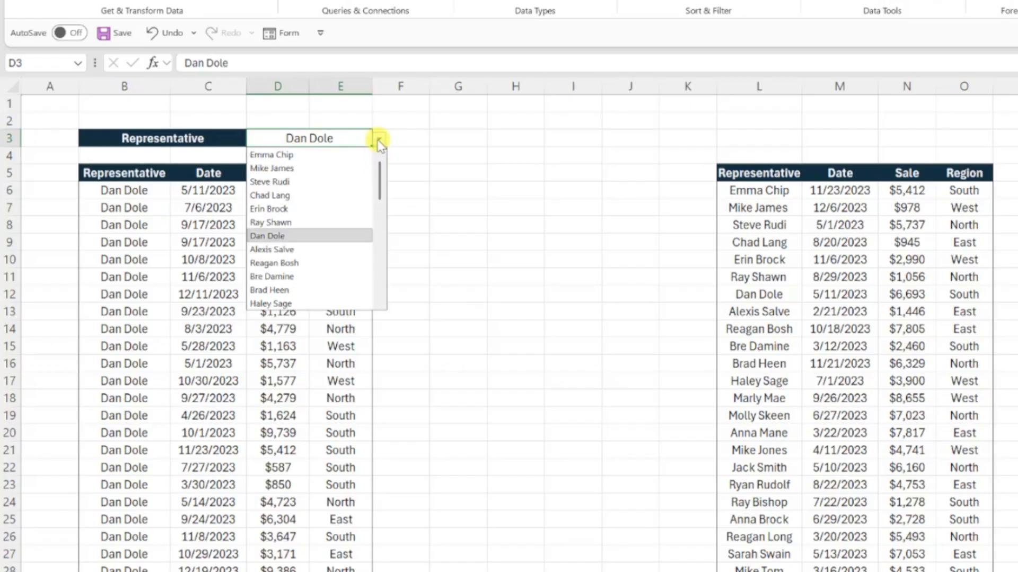
pyautogui.click(270, 154)
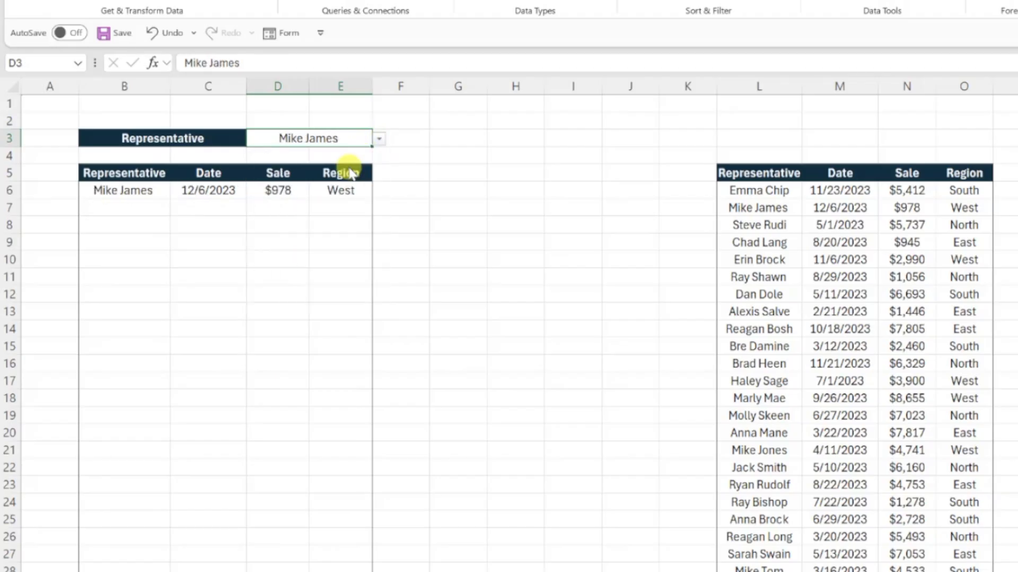
pyautogui.click(379, 138)
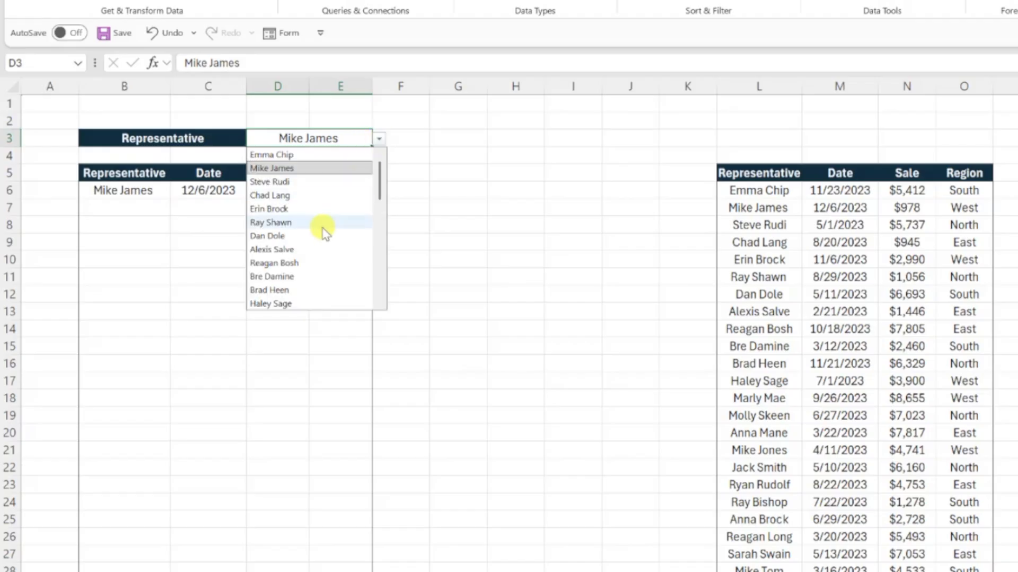
pyautogui.click(273, 263)
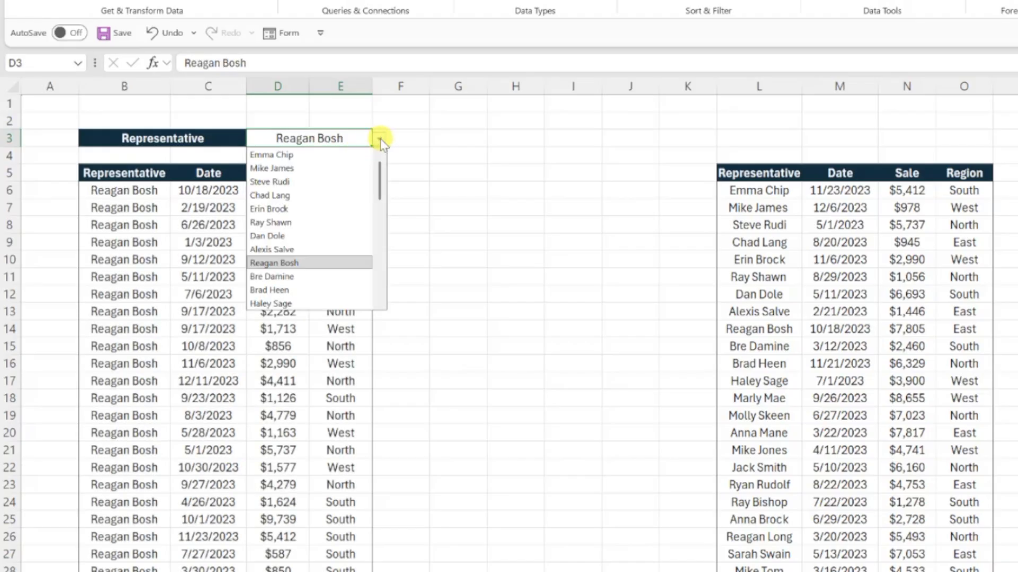